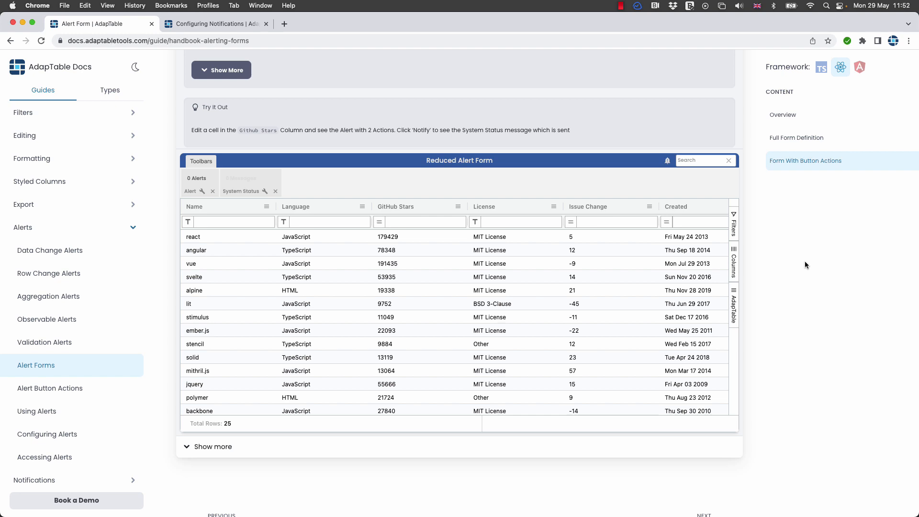
mouse_move(584, 335)
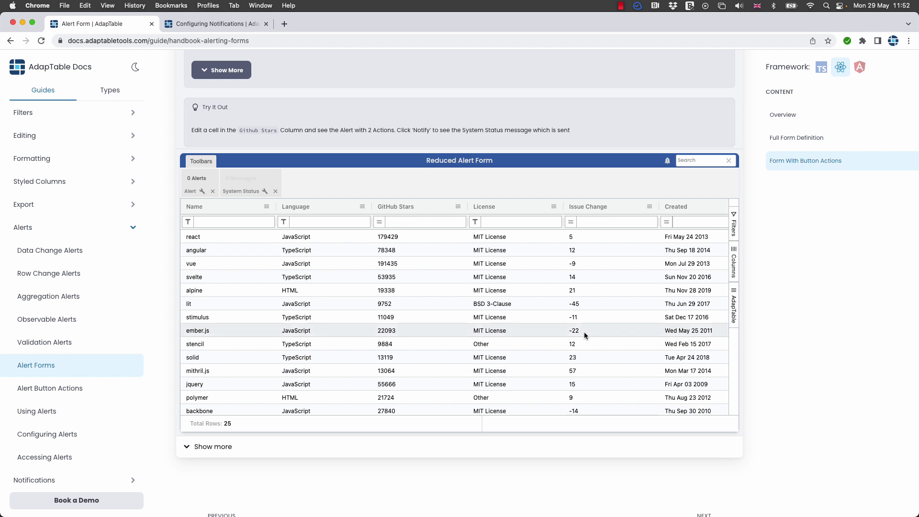
Change vue's GitHub Stars to 1914350, raising a warning alert toast at the bottom right
left_click(420, 263)
type("0")
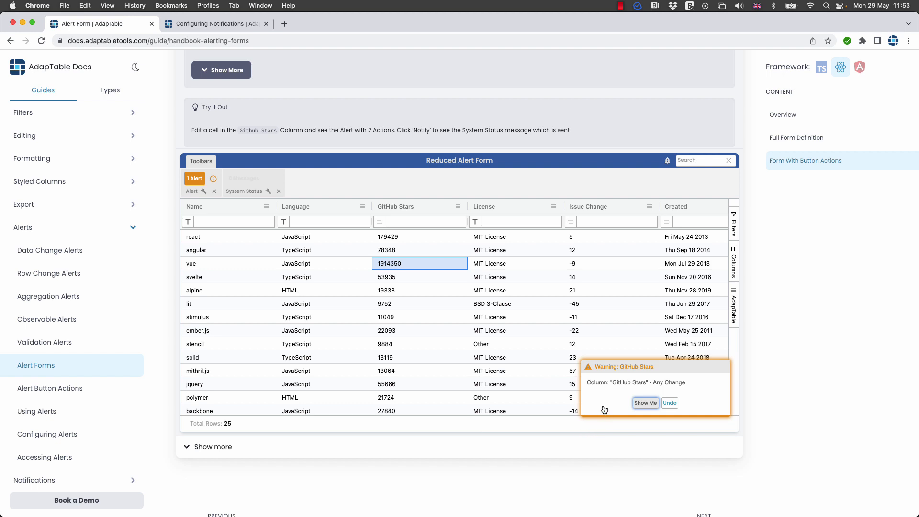
left_click(669, 403)
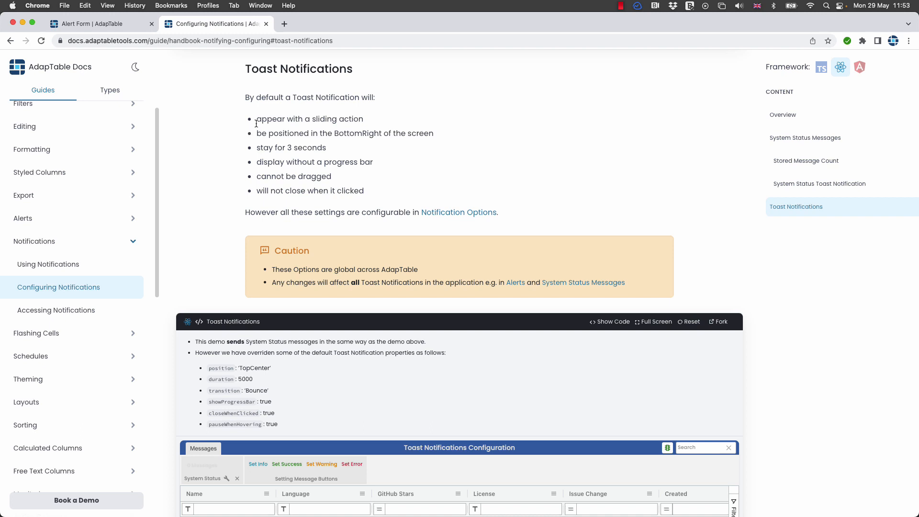
mouse_move(256, 119)
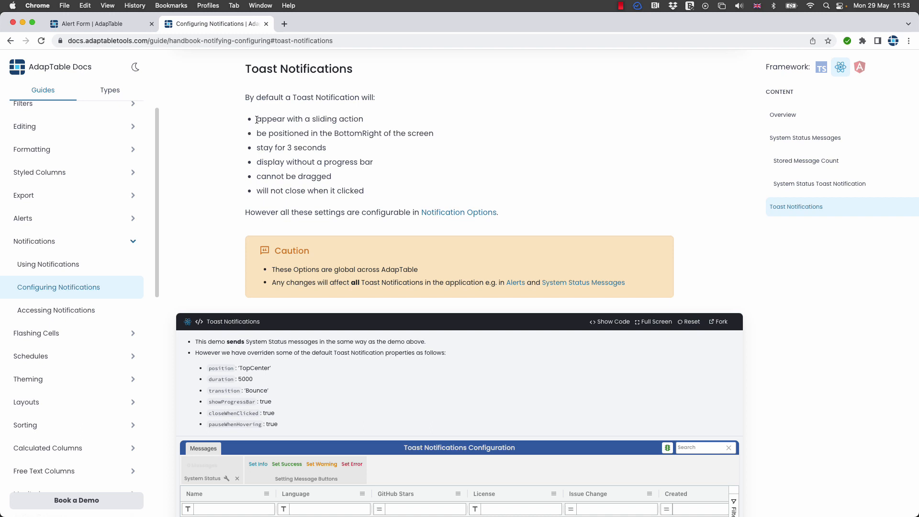
mouse_move(404, 193)
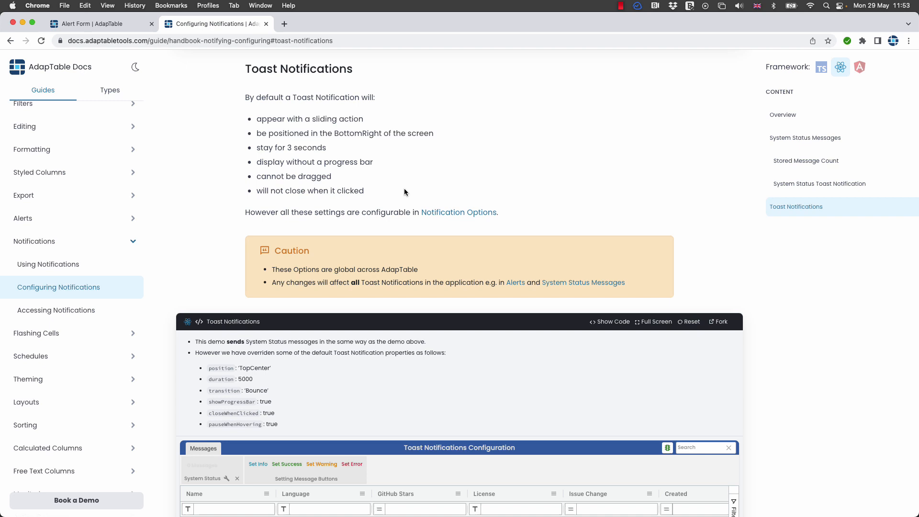
mouse_move(378, 135)
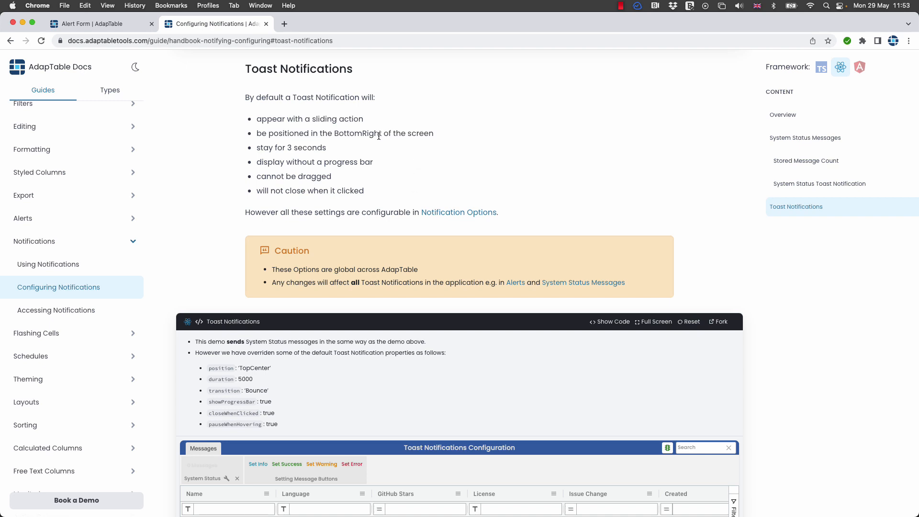
mouse_move(392, 165)
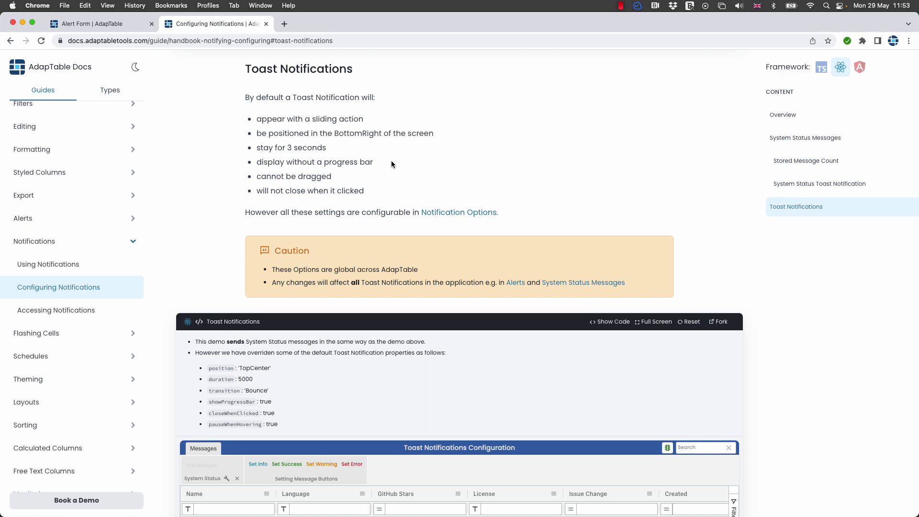
Scroll past the Caution box to the Toast Notifications Configuration demo grid
scroll("down", 3)
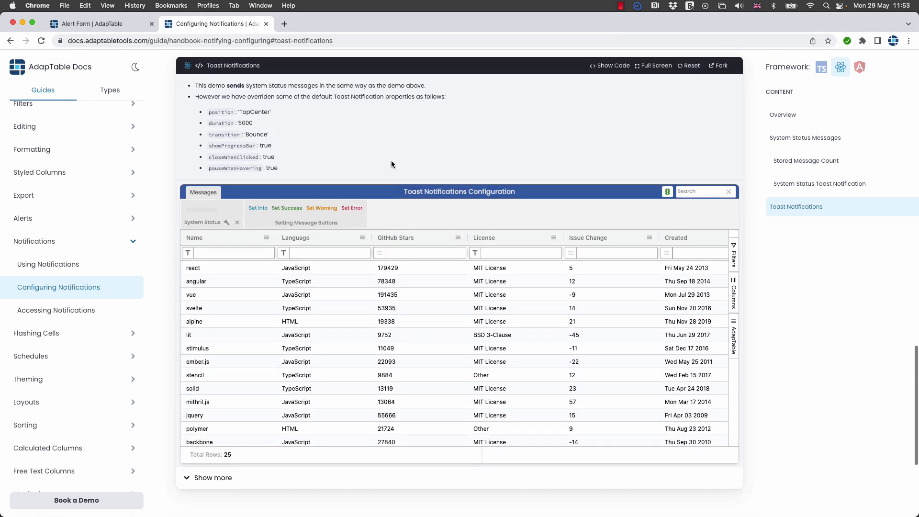
scroll("down", 3)
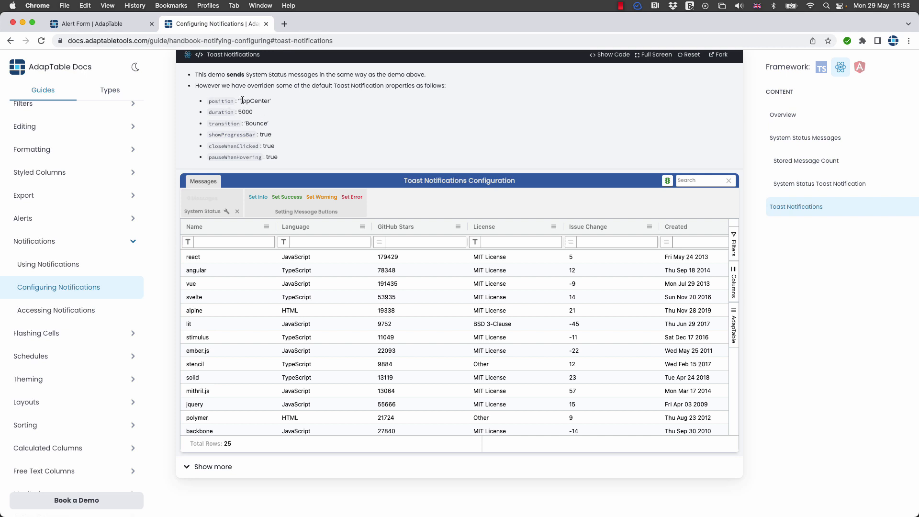
mouse_move(240, 112)
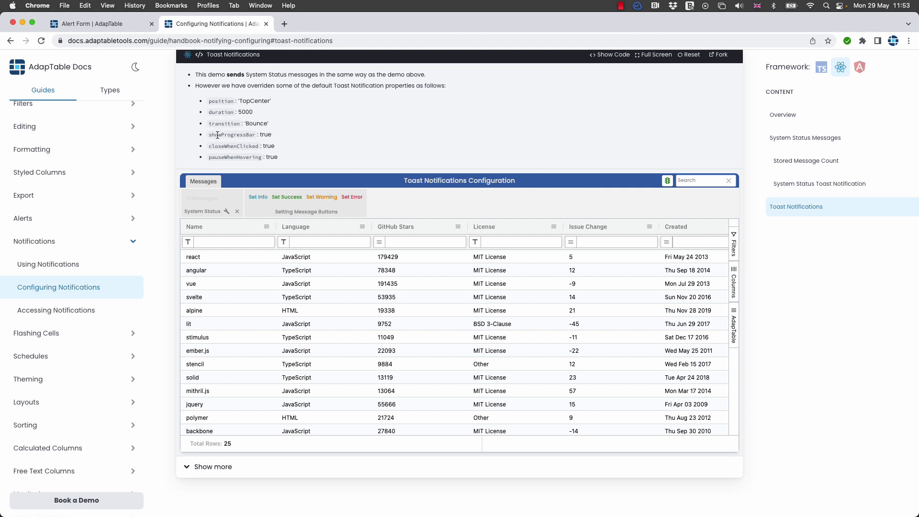
mouse_move(213, 145)
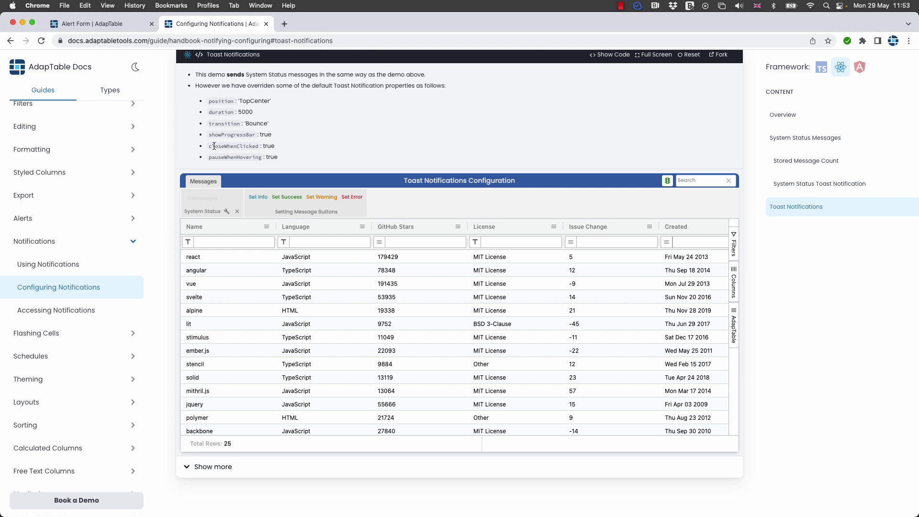
mouse_move(216, 143)
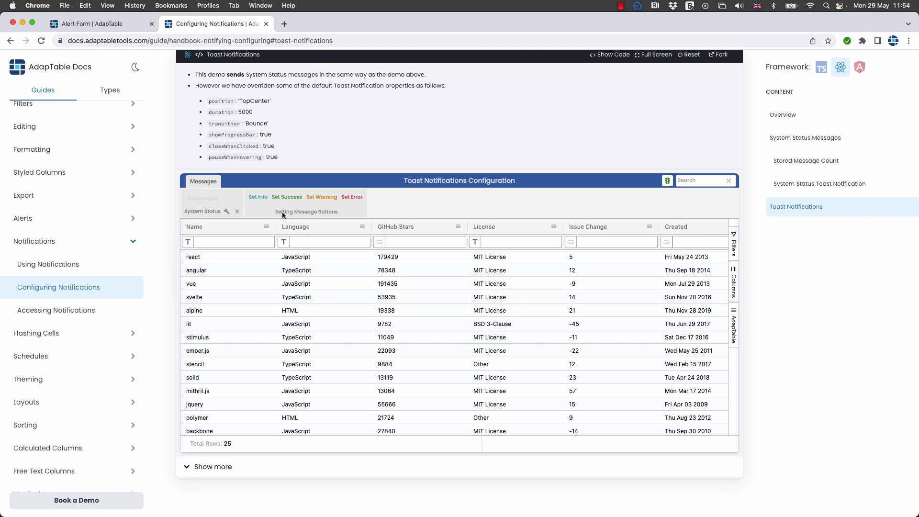
Send an Info status message showing a top-centre 'No issues' toast, dismiss it, and go to Notification Options
left_click(257, 197)
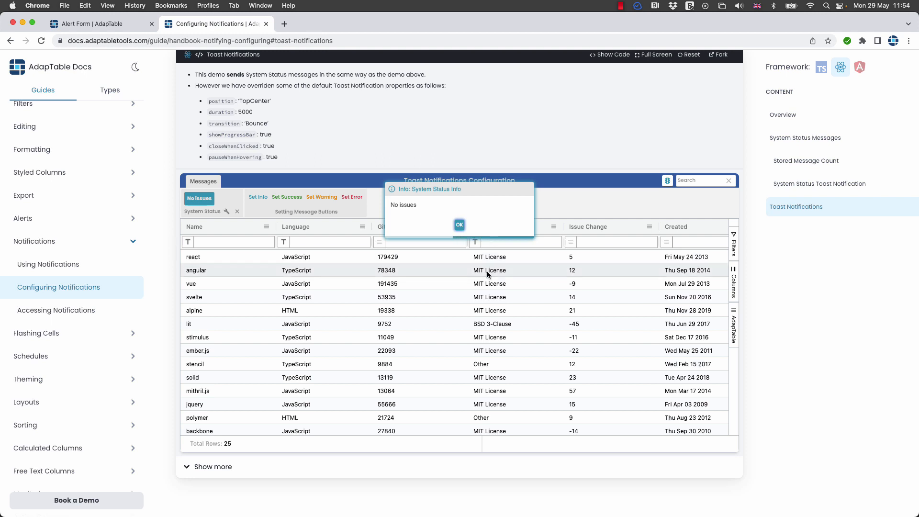
left_click(459, 224)
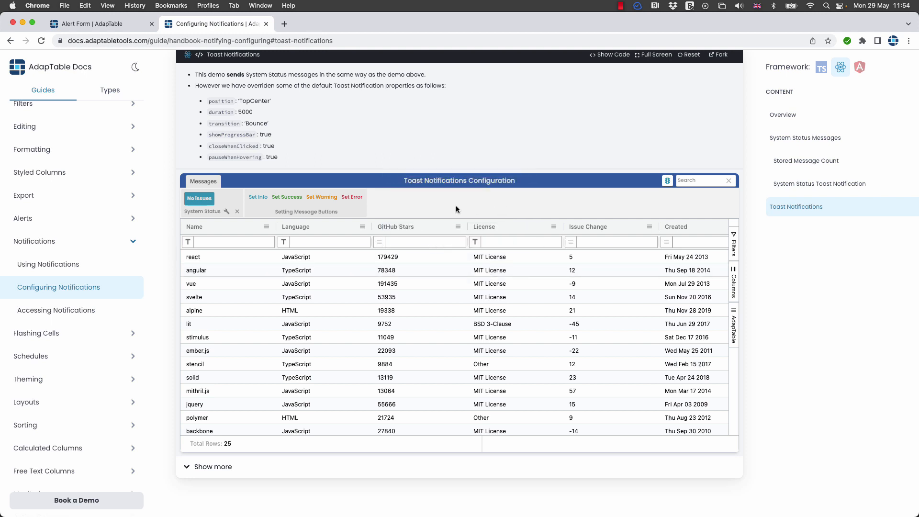
left_click(351, 197)
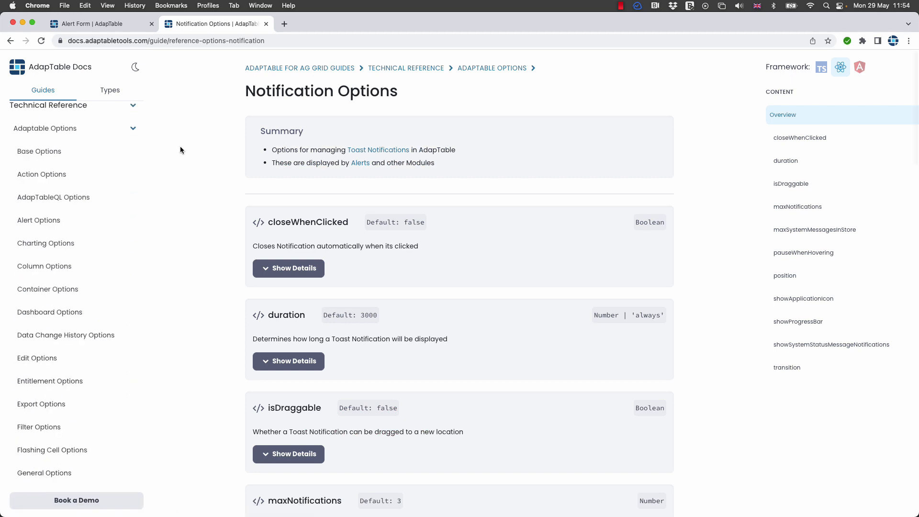
mouse_move(236, 243)
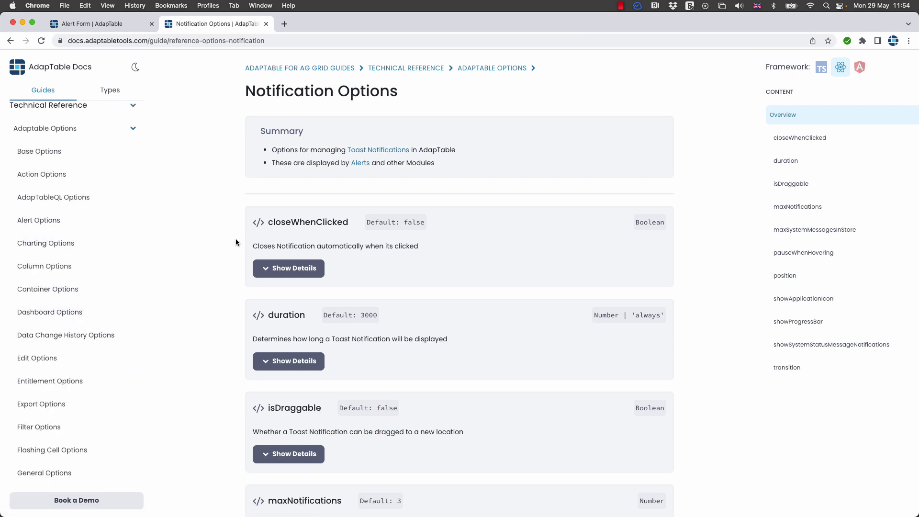
Scroll the Notification Options reference down to the maxNotifications and position defaults
scroll("down", 3)
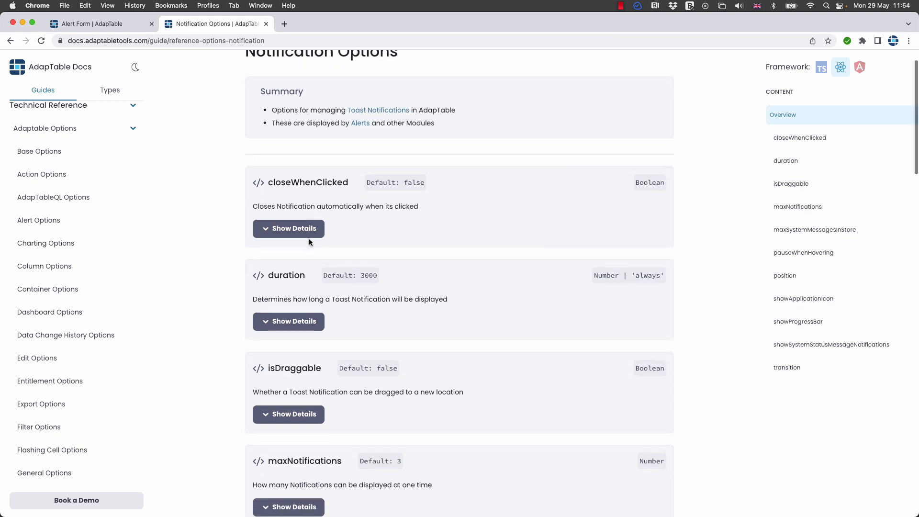
scroll("down", 3)
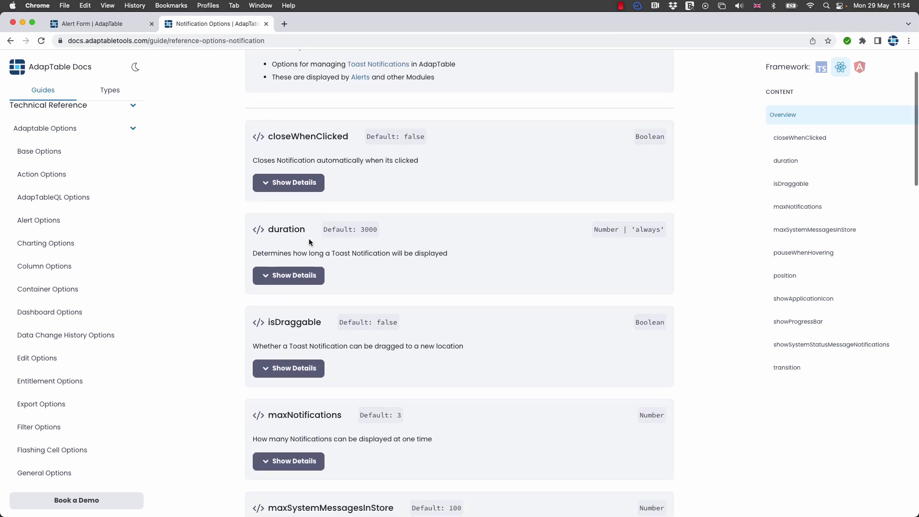
scroll("down", 3)
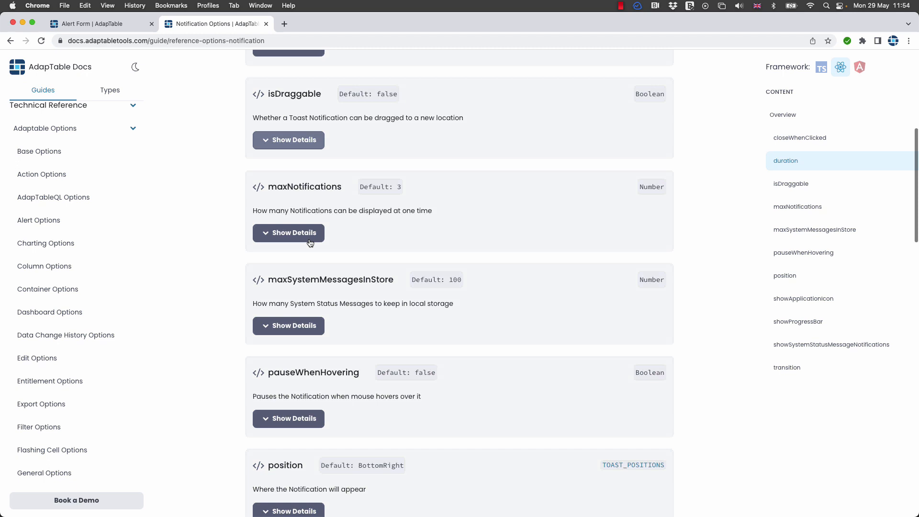
Expand the position option's details listing all toast positions, then return to the Alert Form guide
left_click(288, 232)
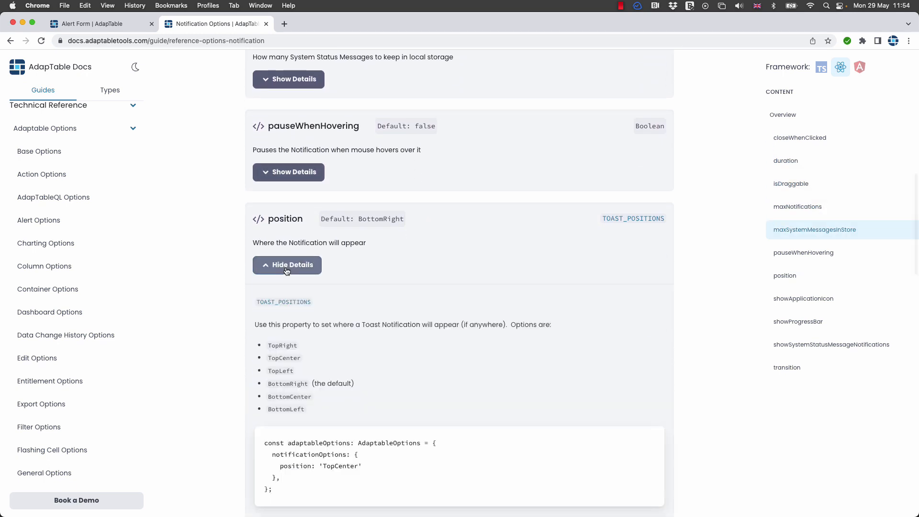
scroll("down", 3)
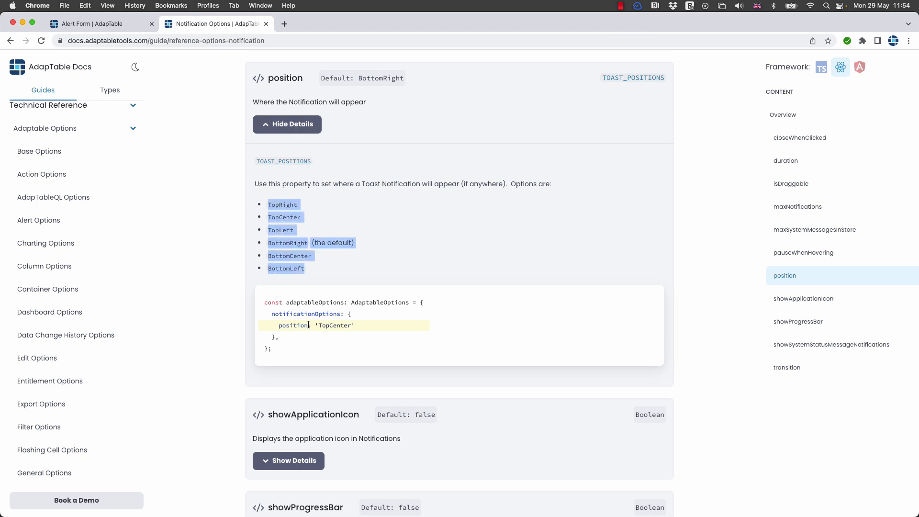
scroll("down", 3)
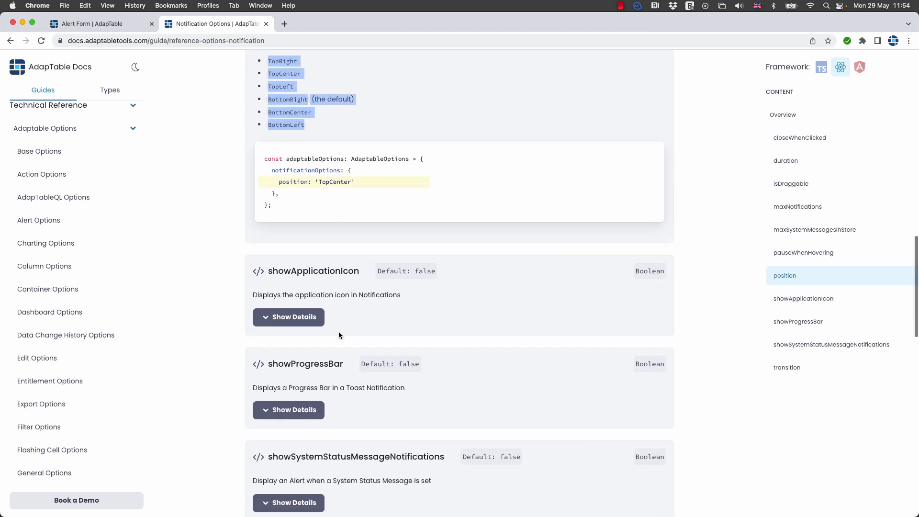
left_click(94, 23)
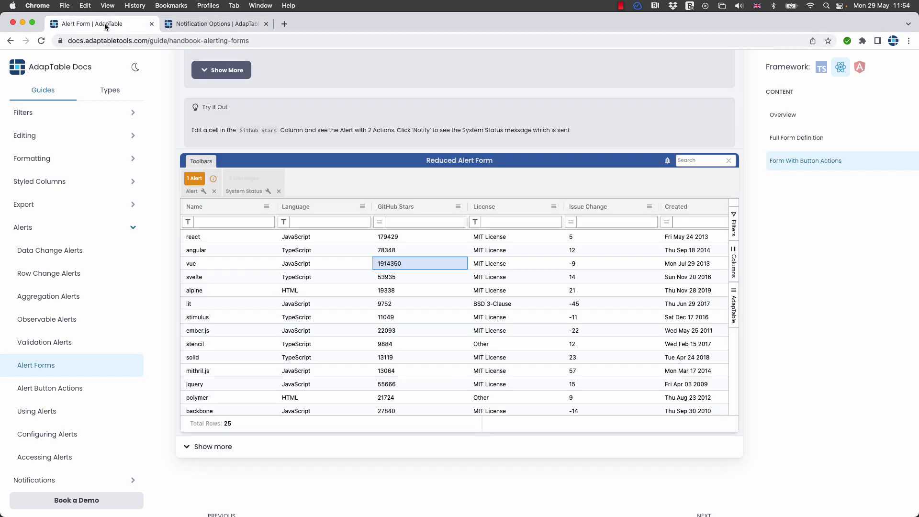
mouse_move(415, 282)
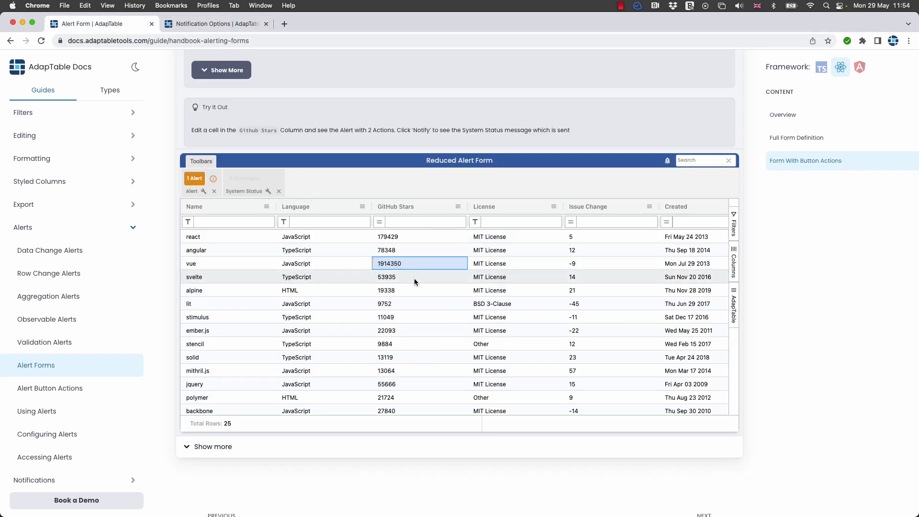